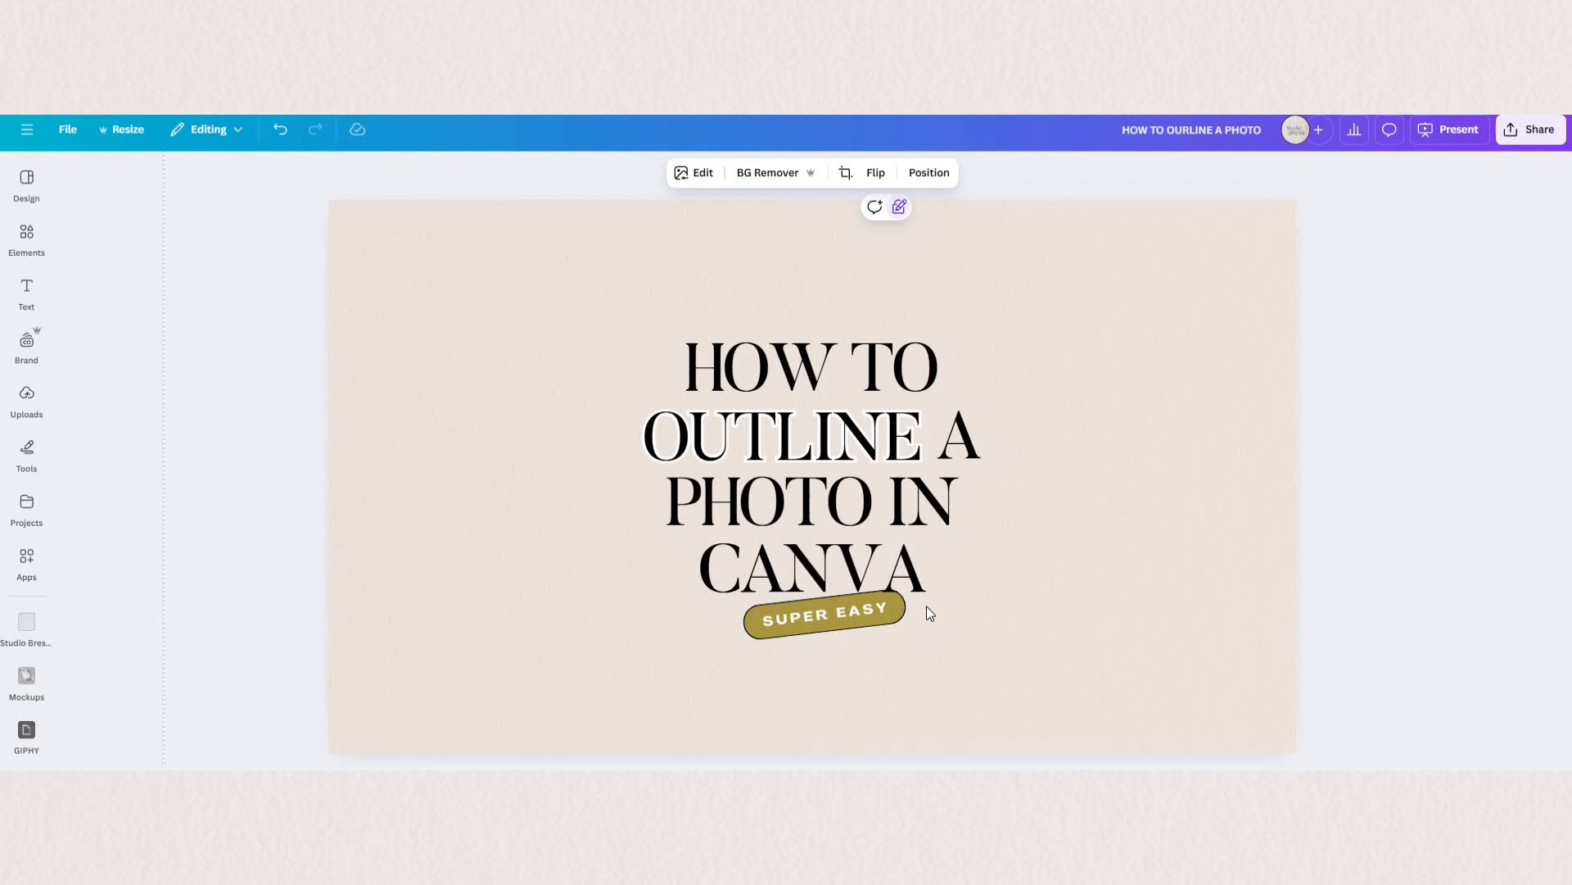
mouse_move(1137, 685)
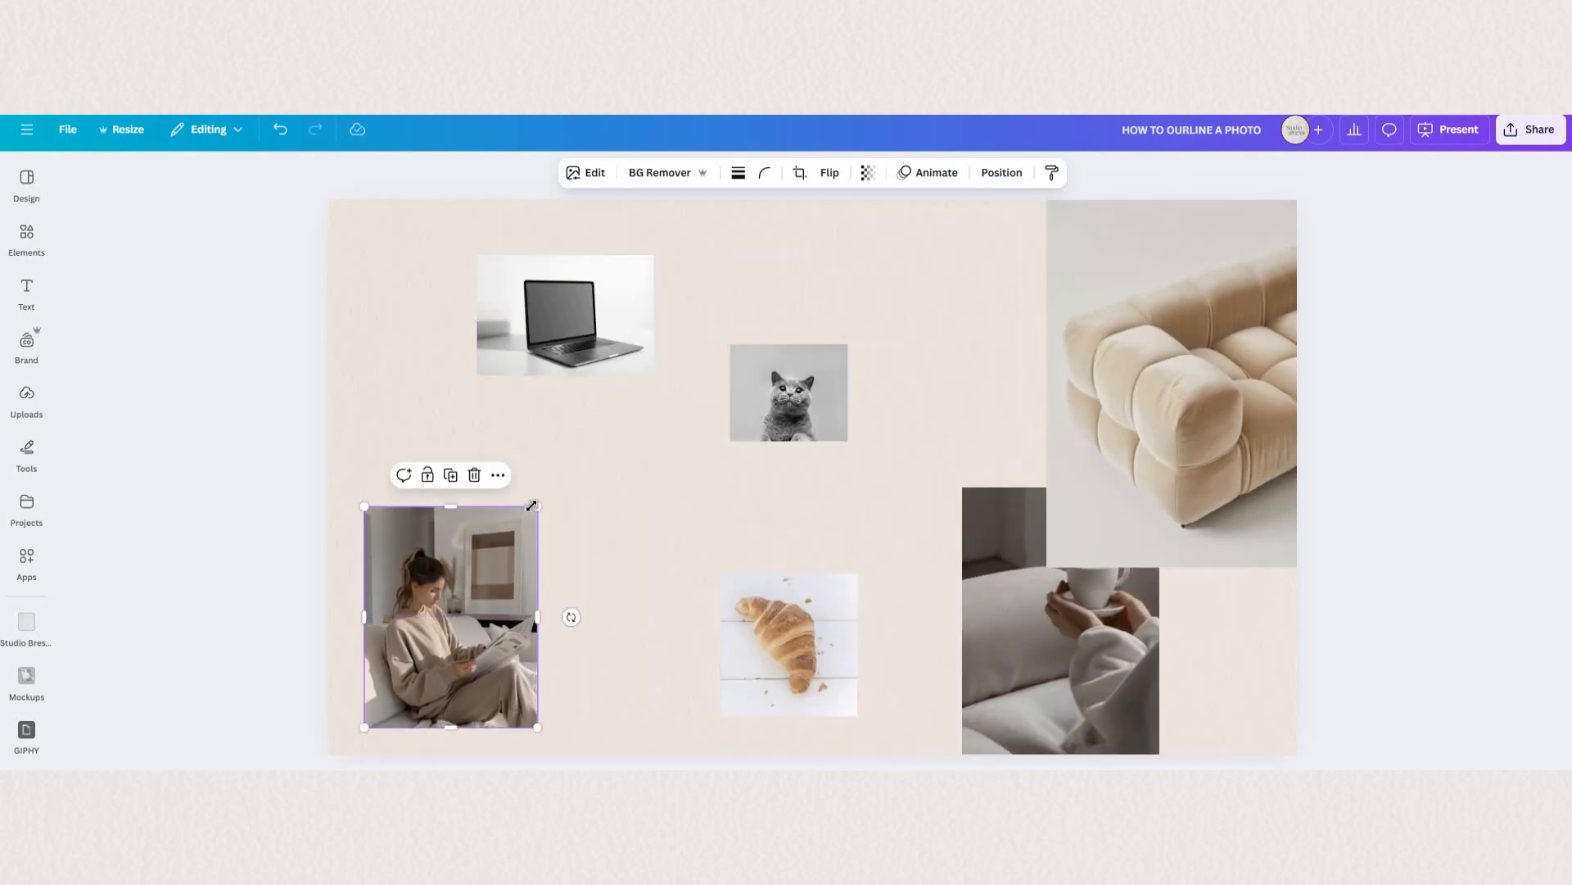
- Scale the woman photo up by its corner handle until it overlaps the neighbouring photos
drag(539, 505, 747, 323)
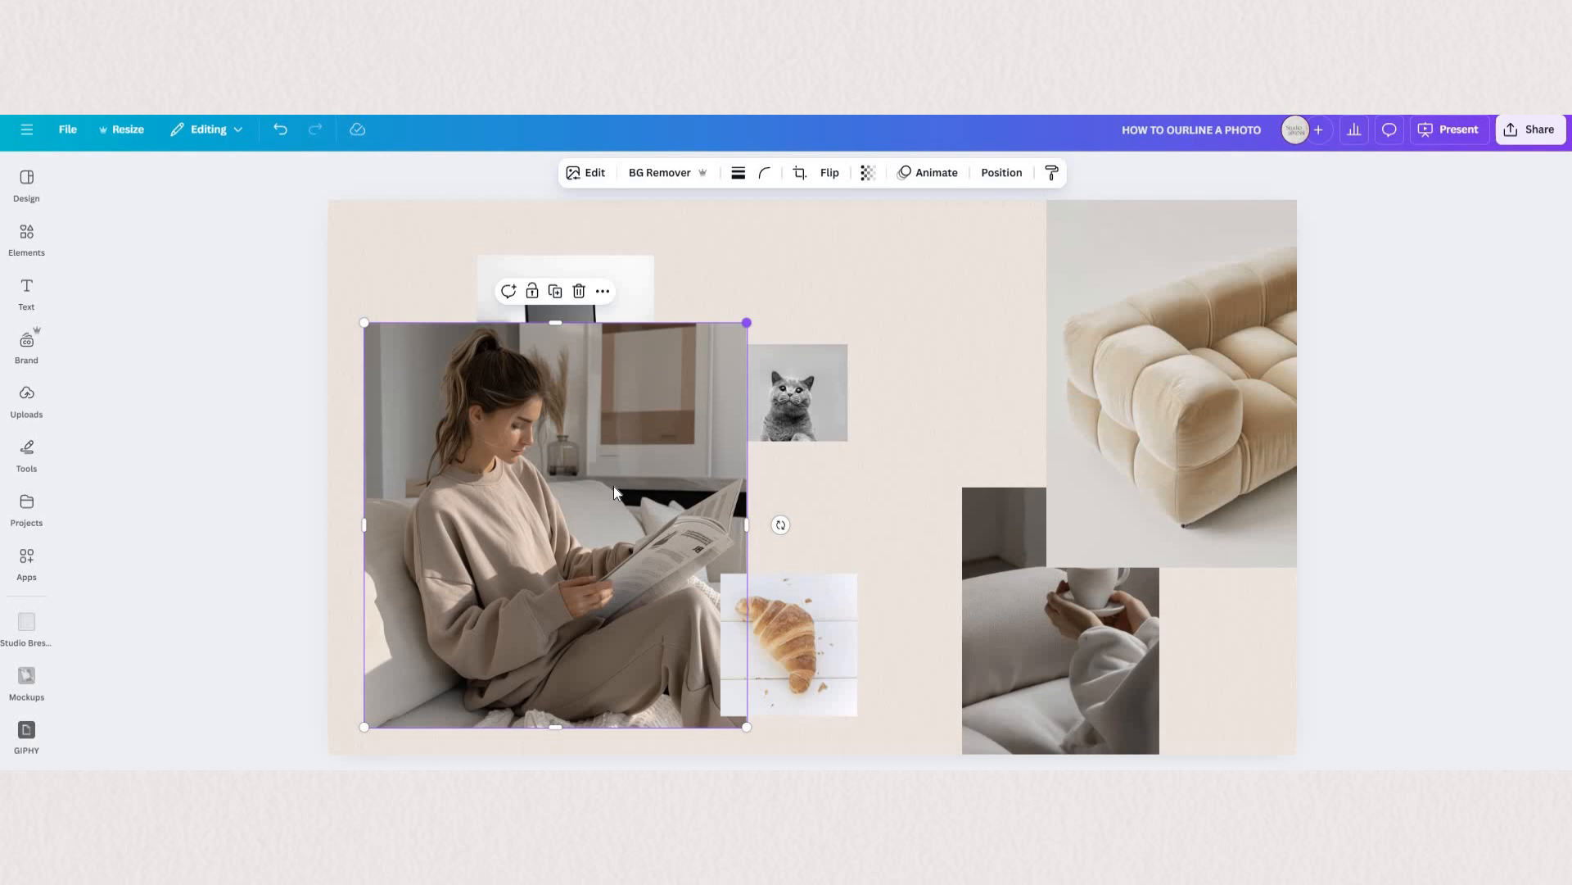
mouse_move(570, 468)
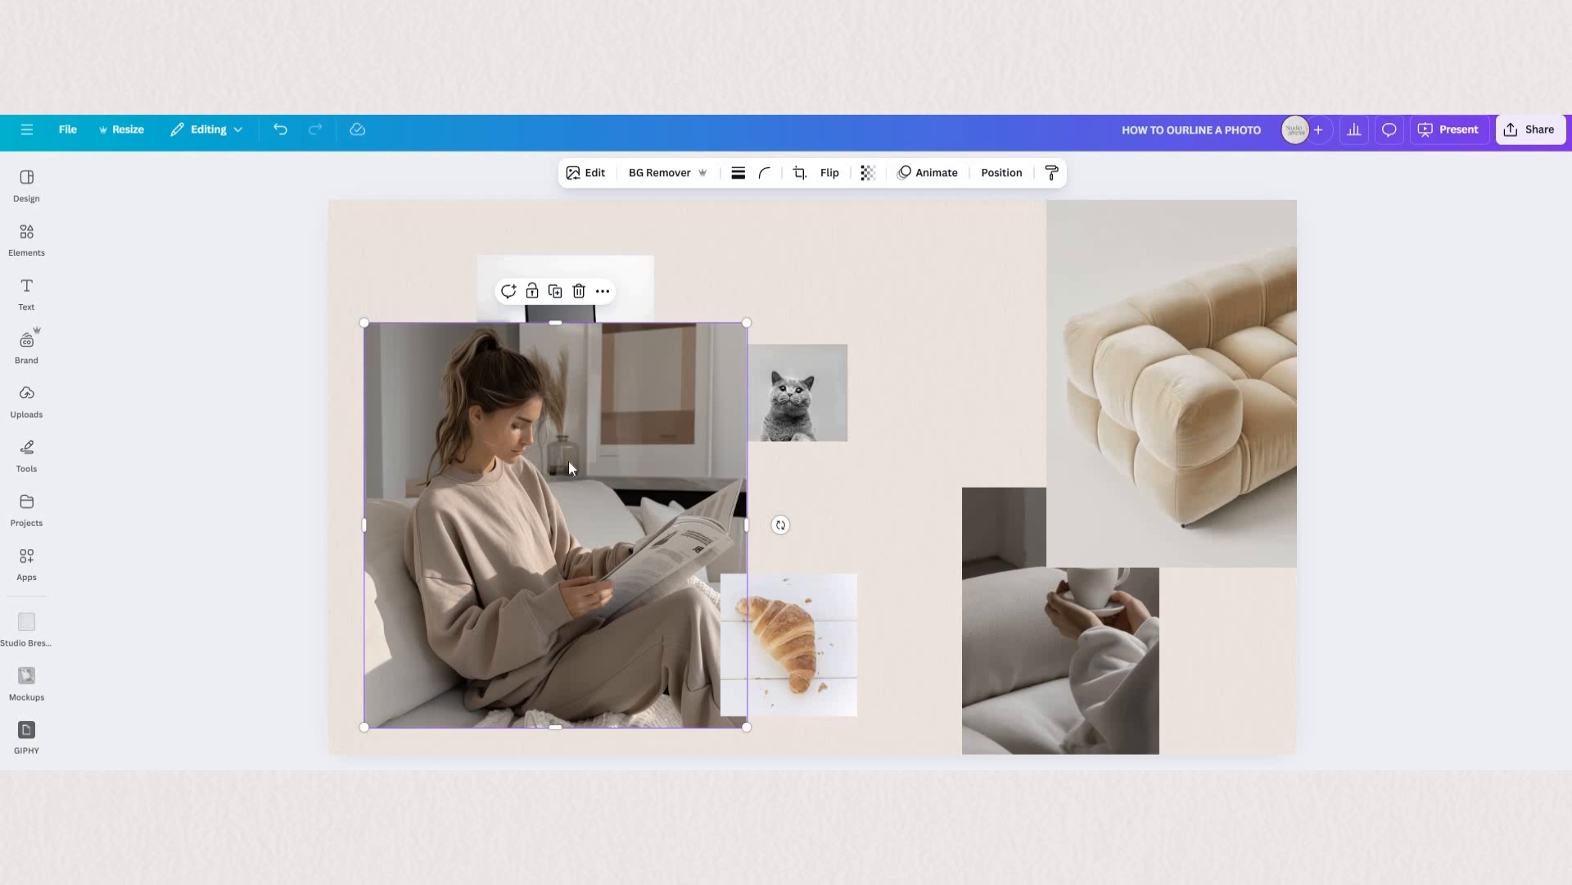
mouse_move(699, 189)
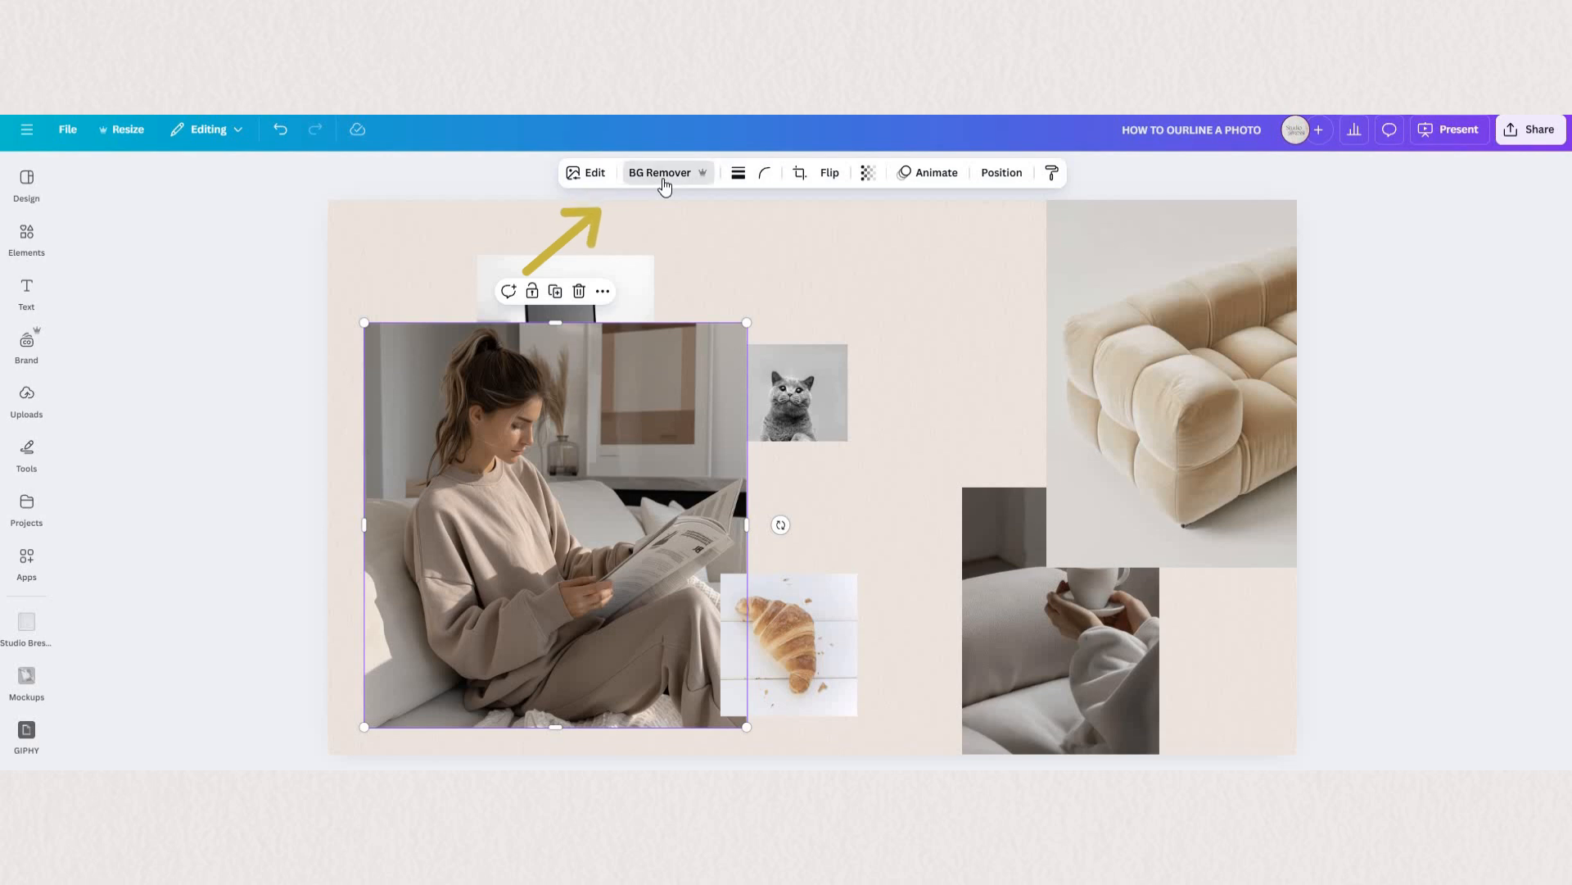
- Strip the room background from the photo with BG Remover, leaving the woman cut out
click(658, 172)
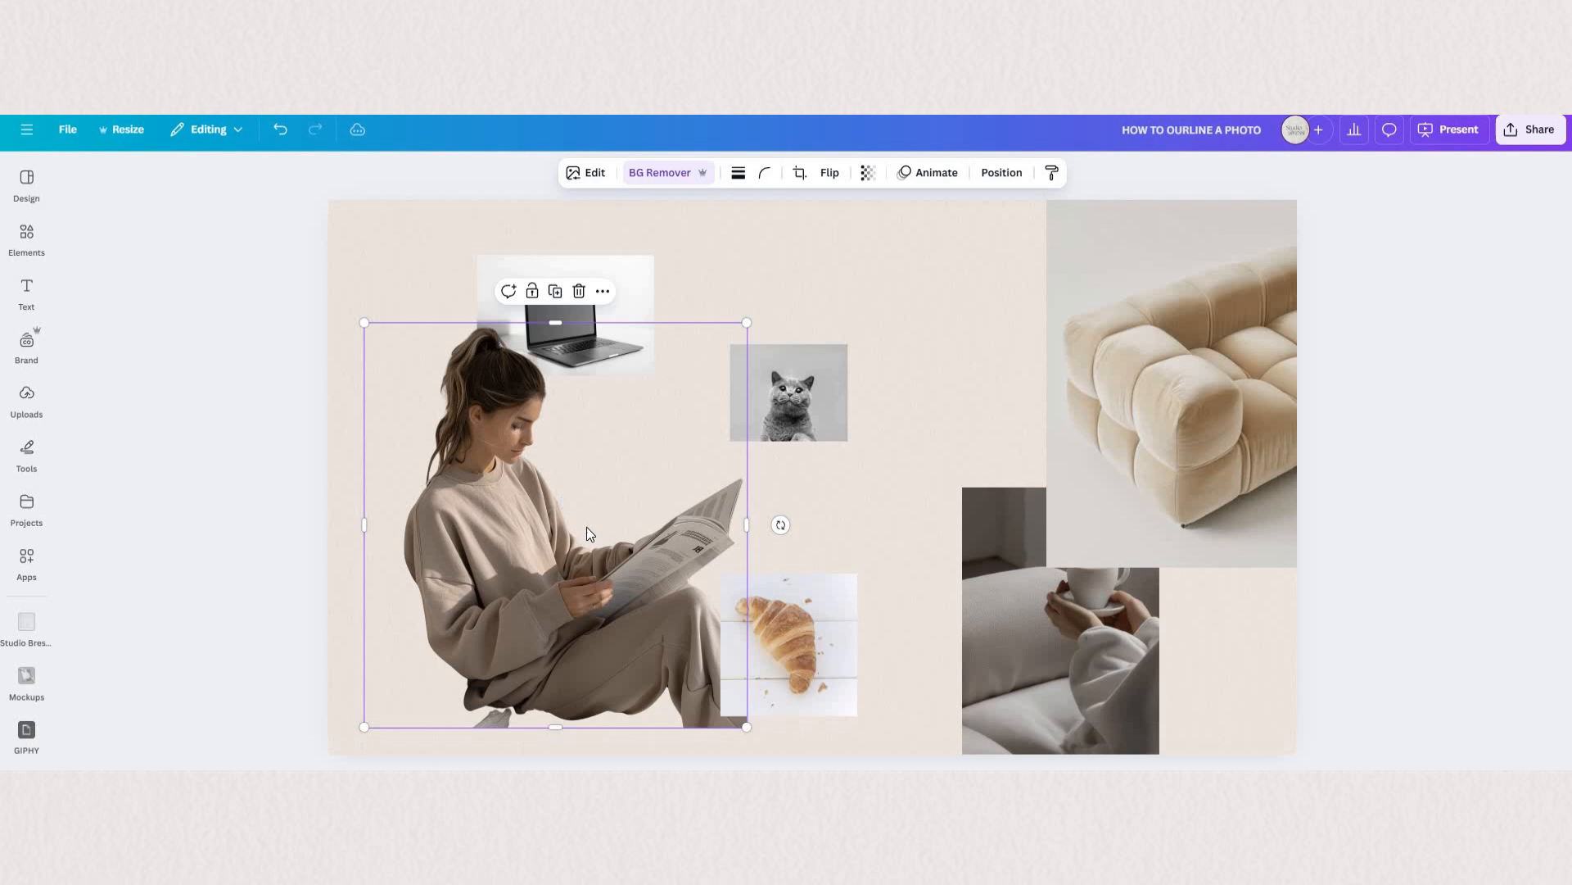
mouse_move(591, 694)
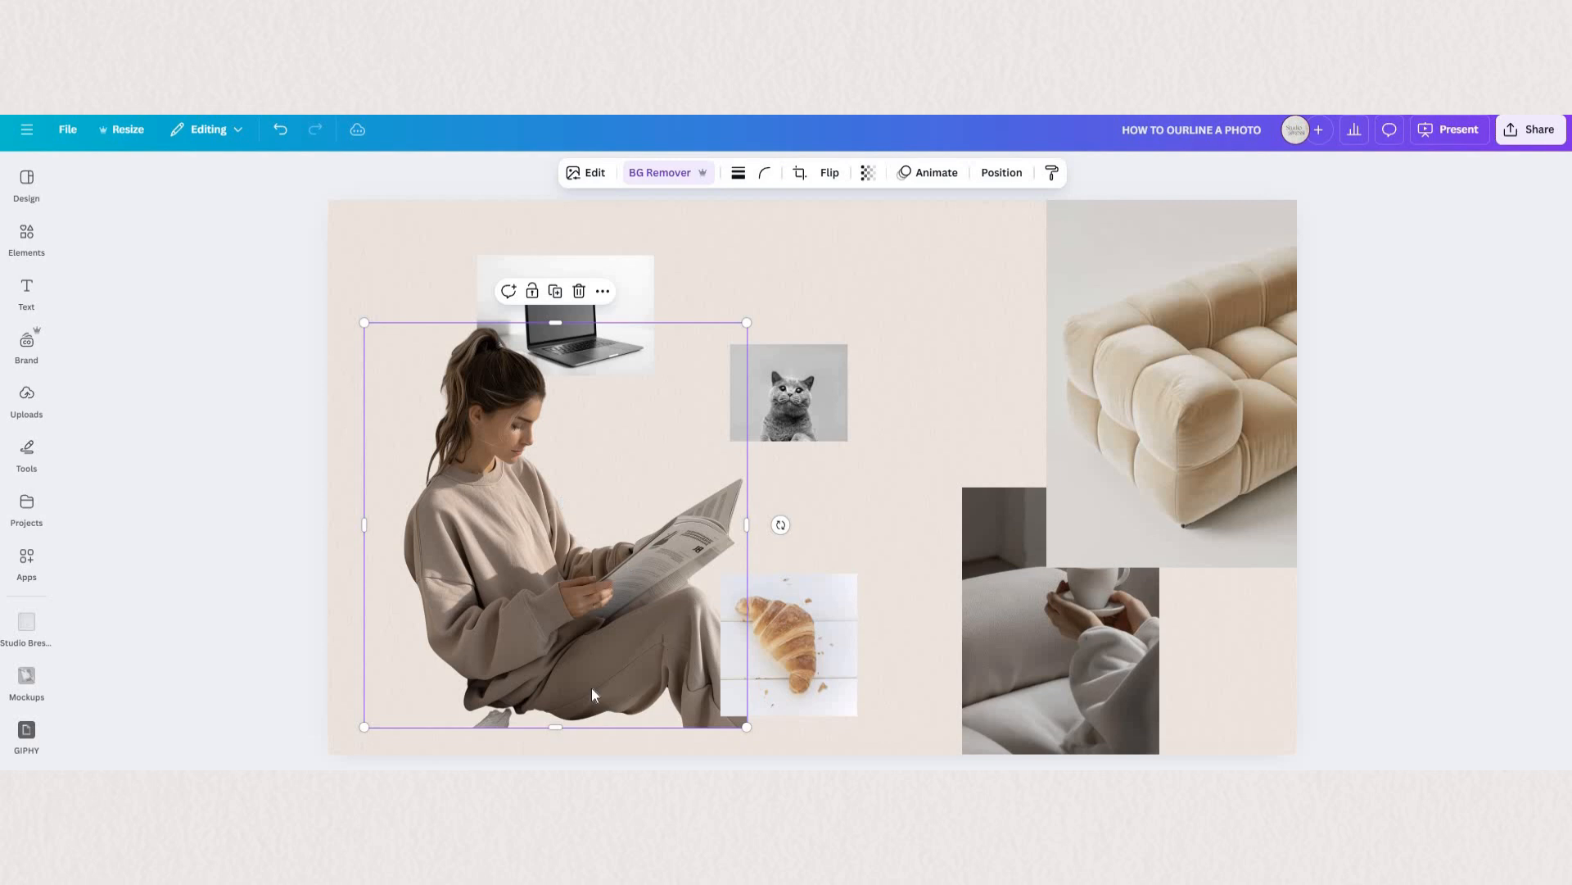
mouse_move(598, 378)
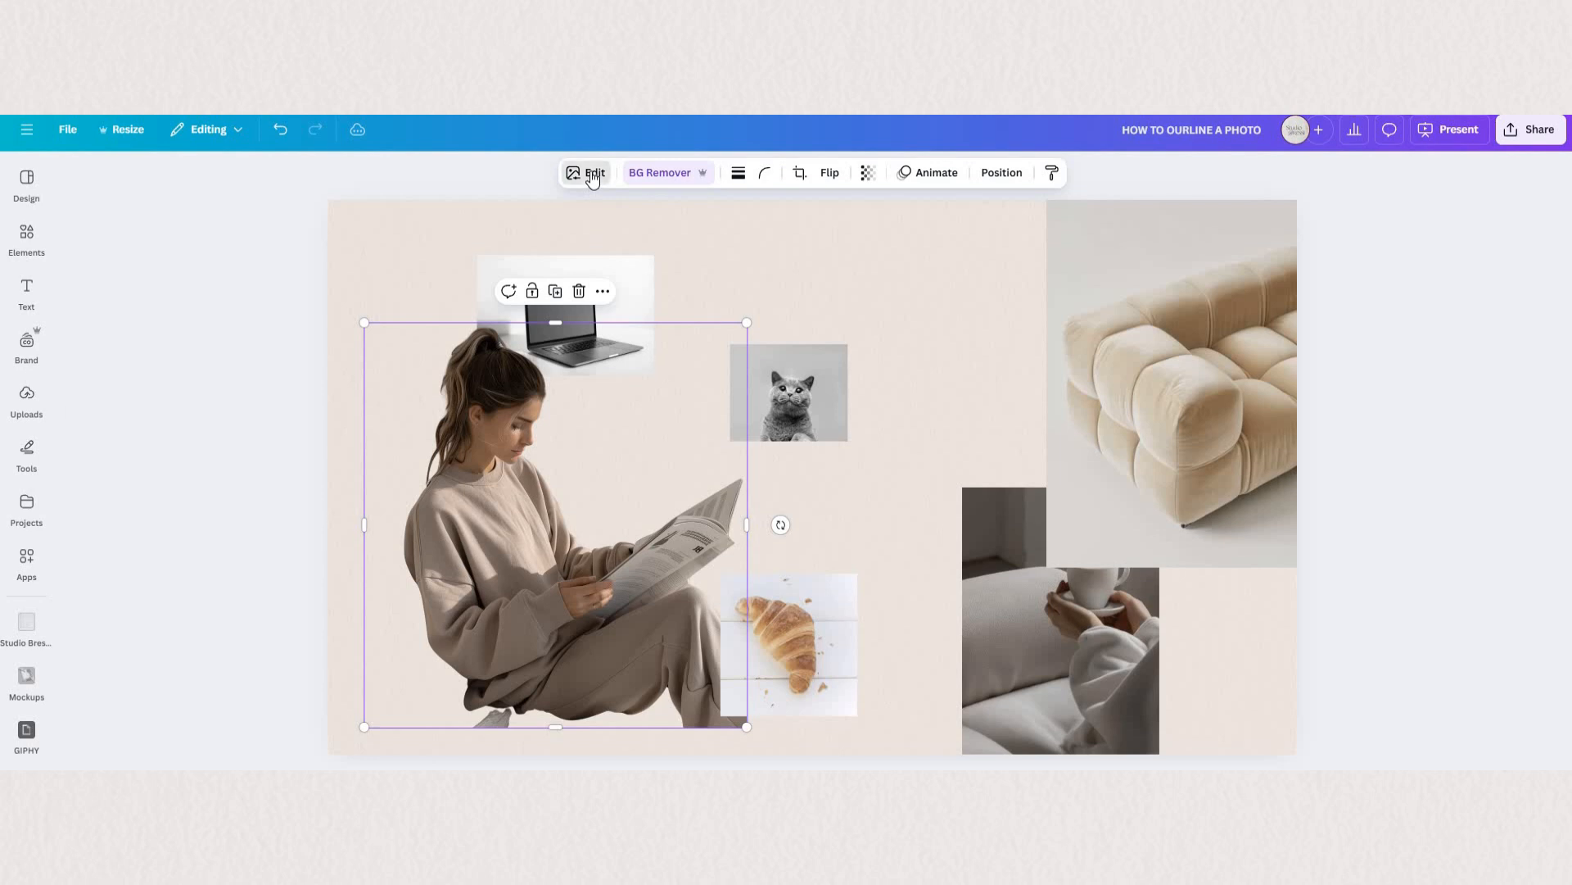
- Bring up the Shadows effect styles for the cut-out woman via Edit > Effects
click(593, 172)
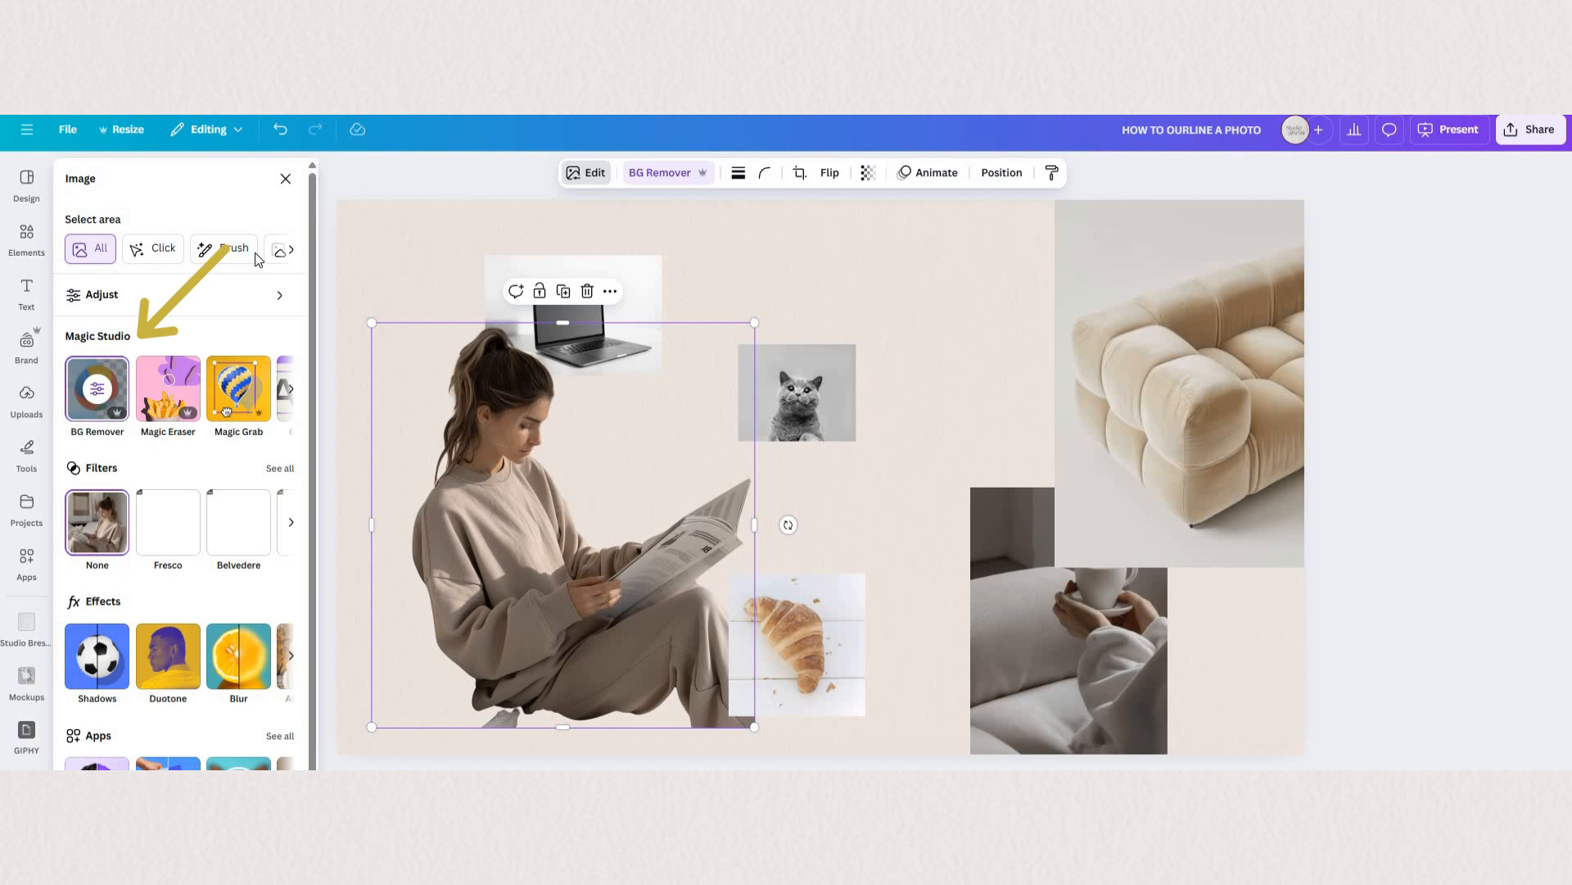
mouse_move(217, 304)
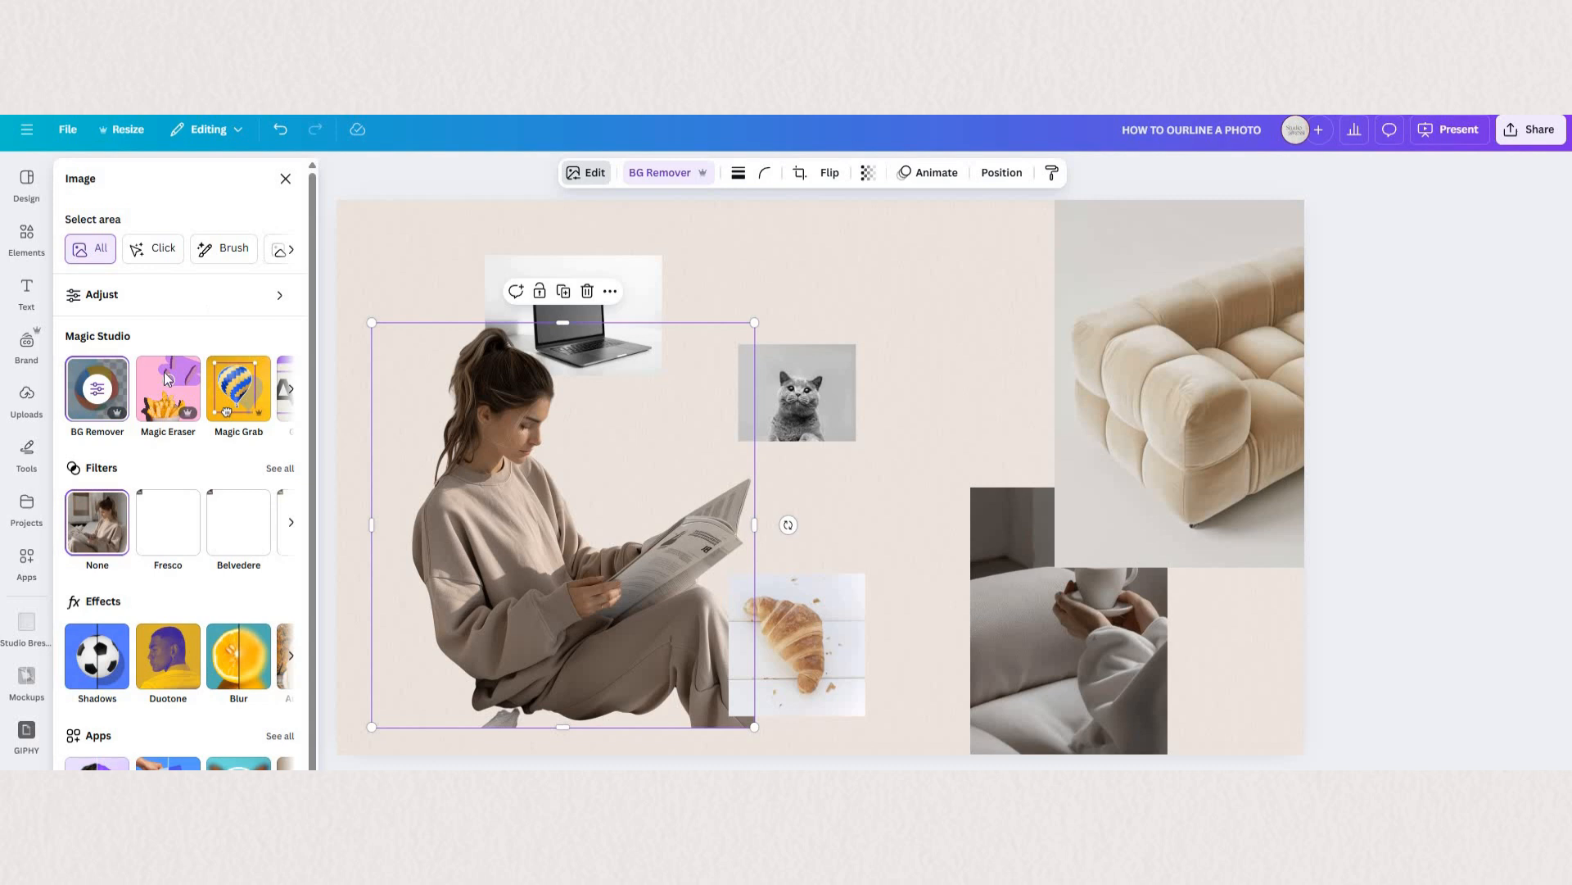
mouse_move(97, 657)
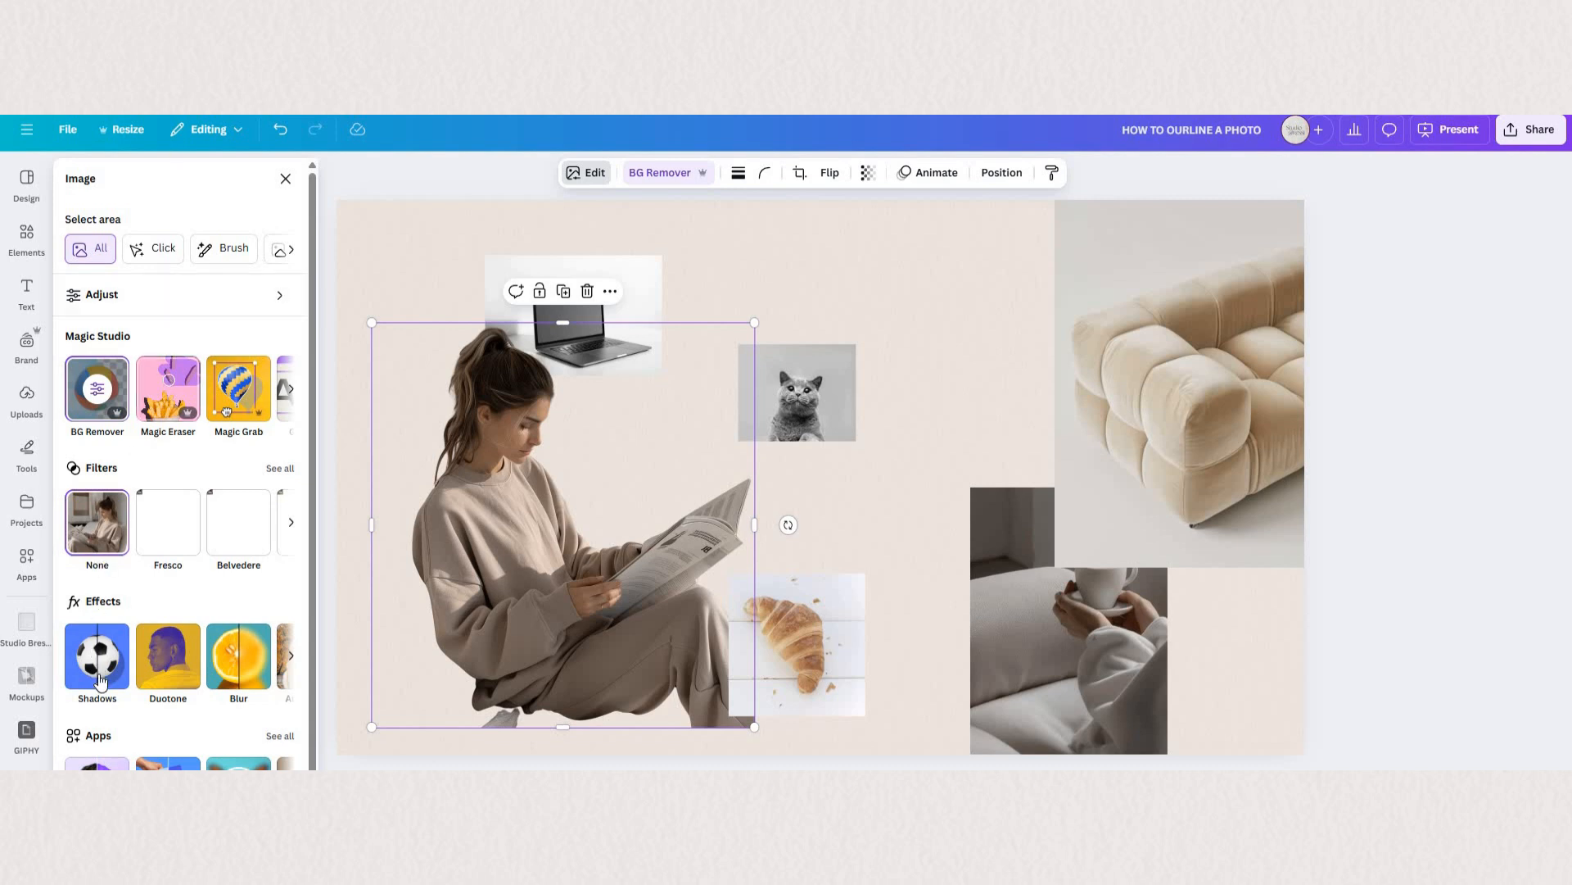
click(97, 657)
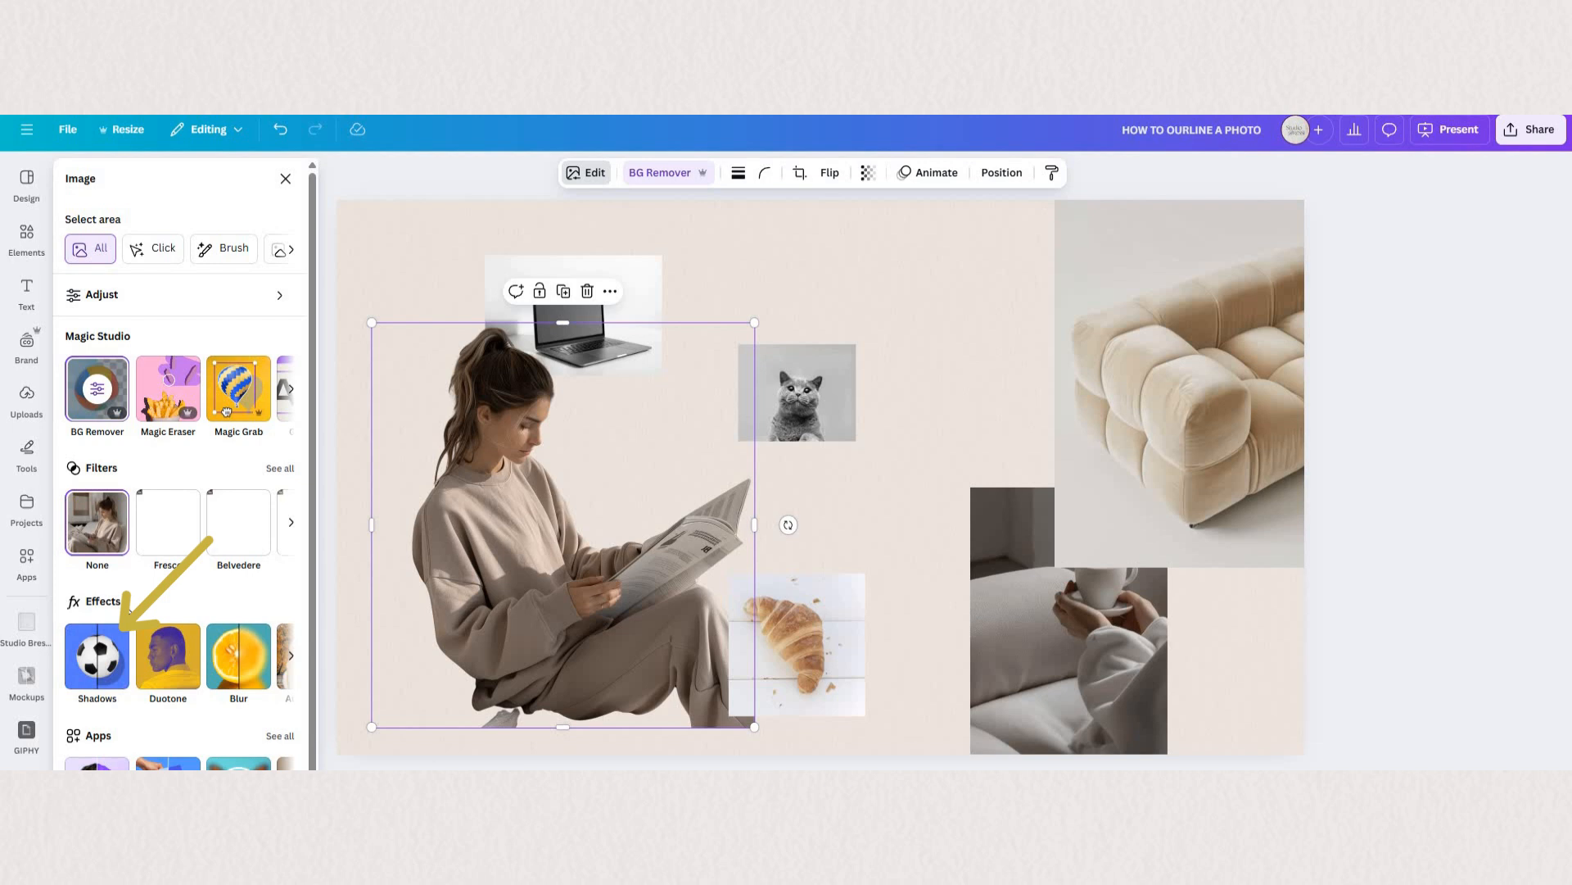
click(97, 654)
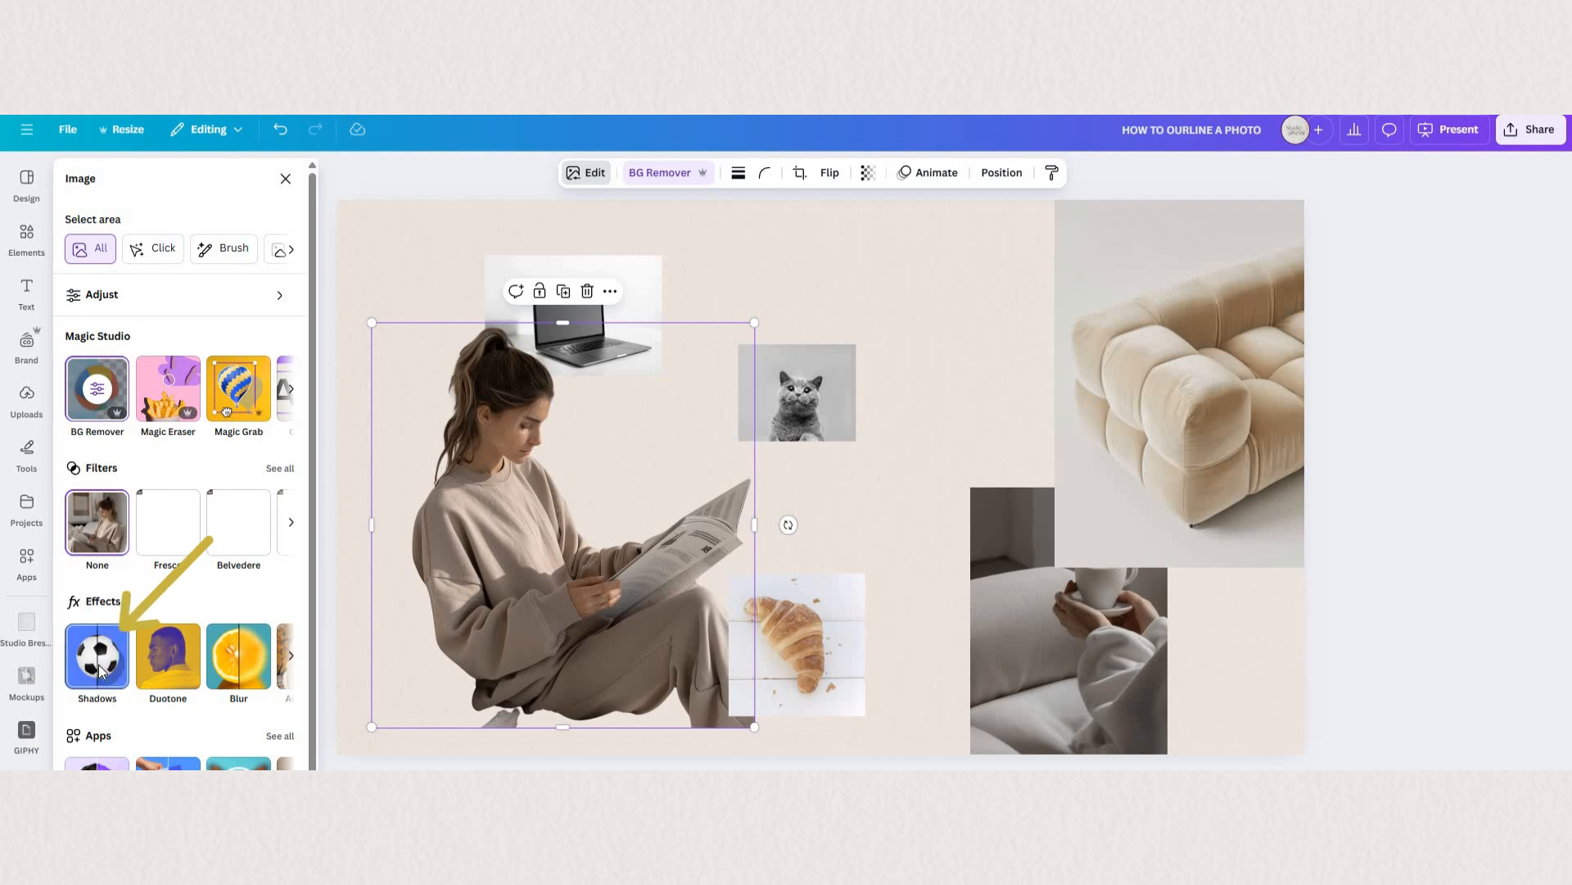
click(97, 660)
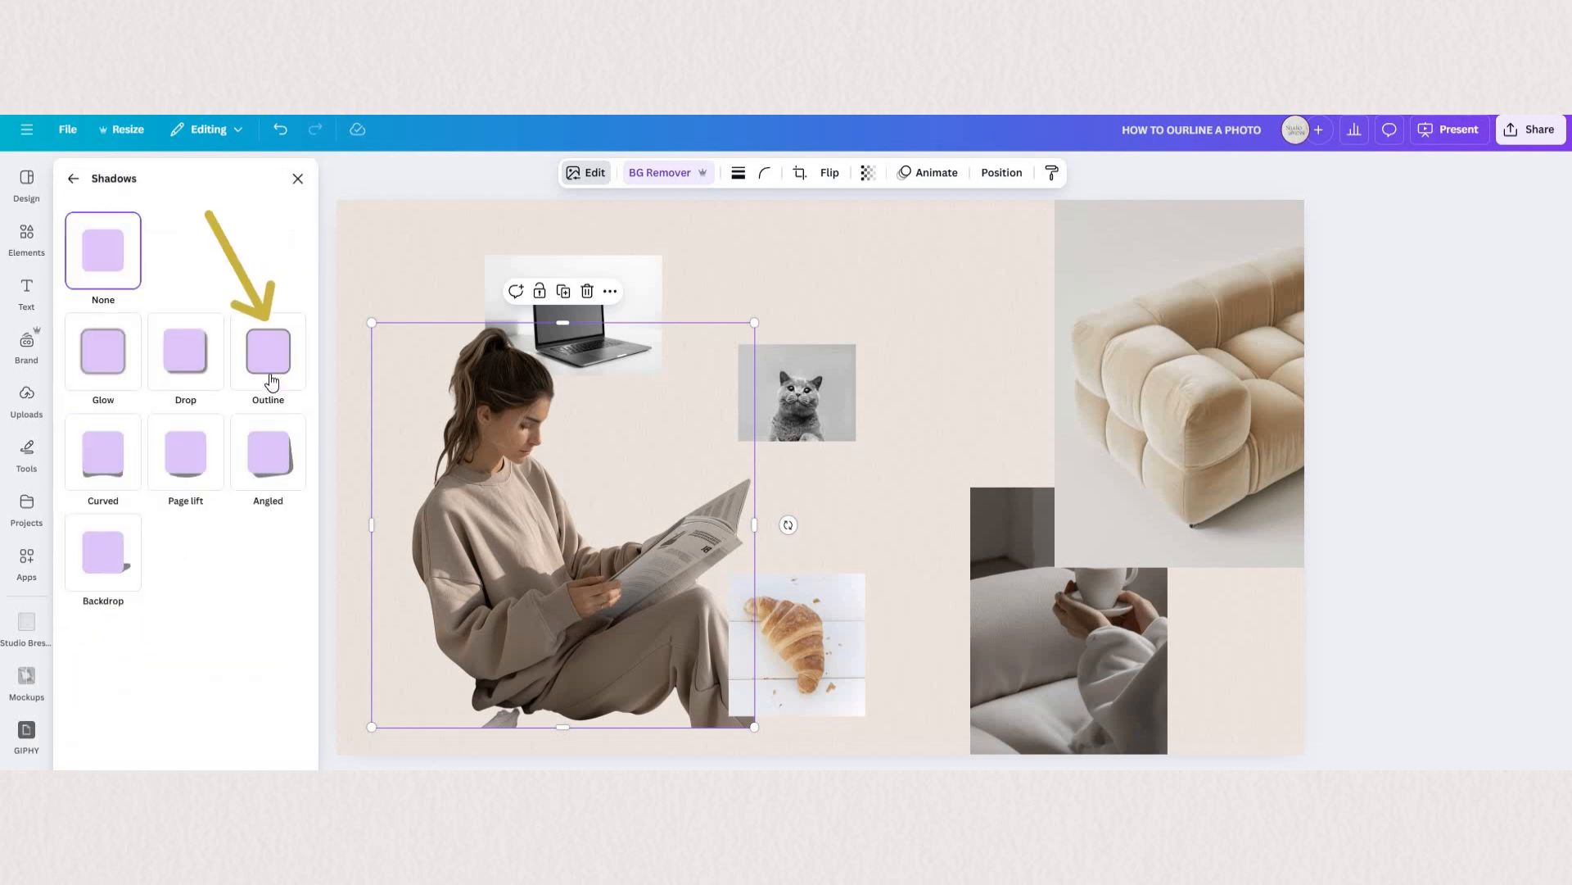
- Apply an Outline shadow around the woman, set its size to 22 and start recolouring it reddish
click(267, 354)
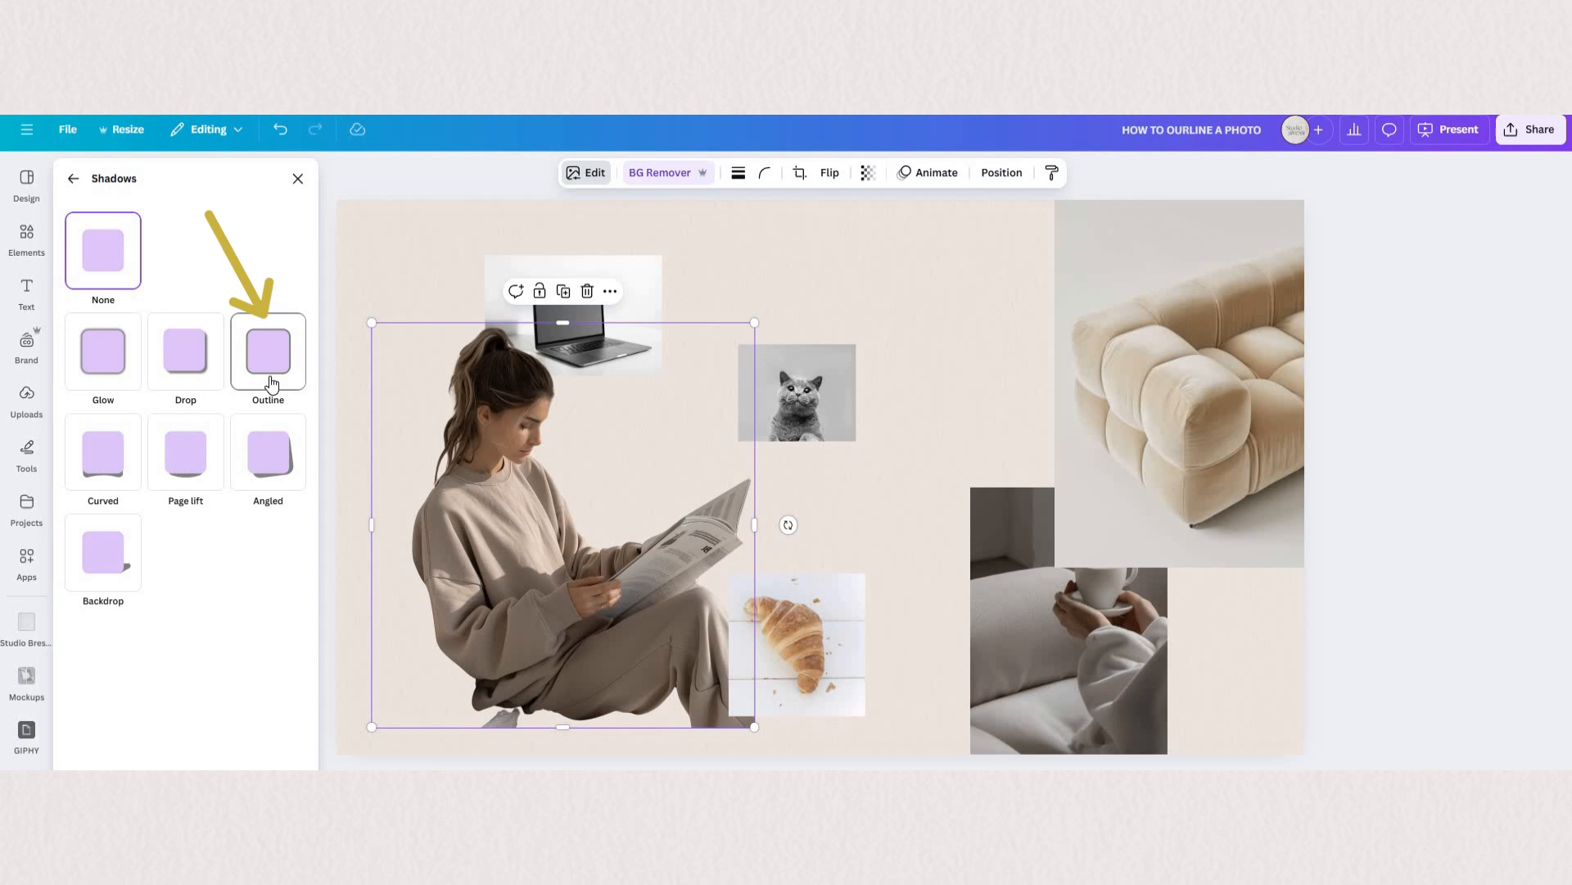
click(267, 352)
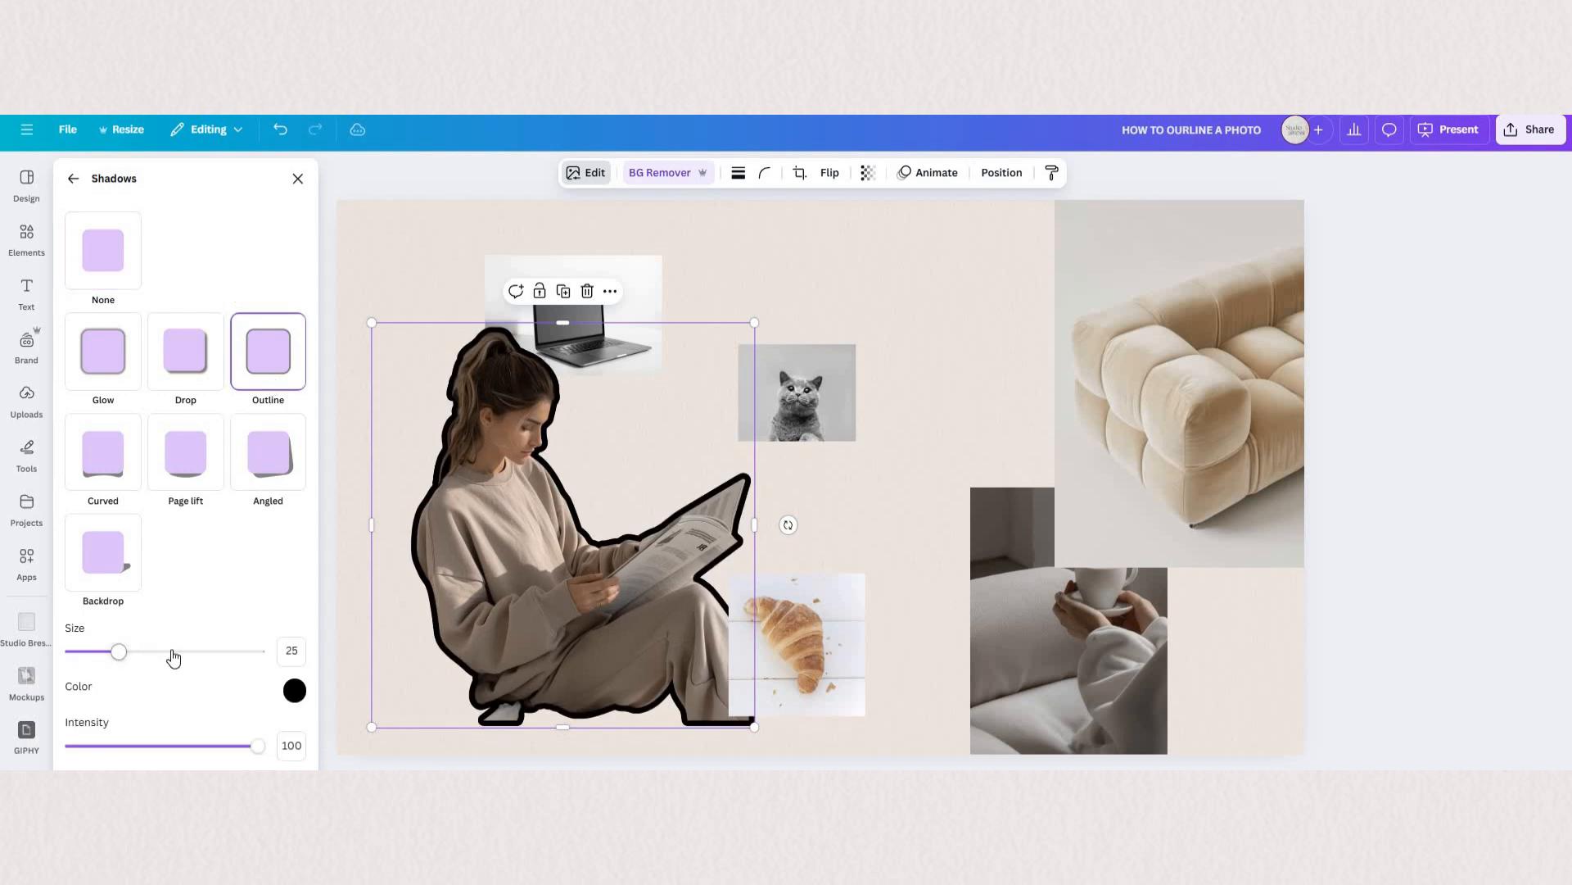
drag(119, 650, 198, 650)
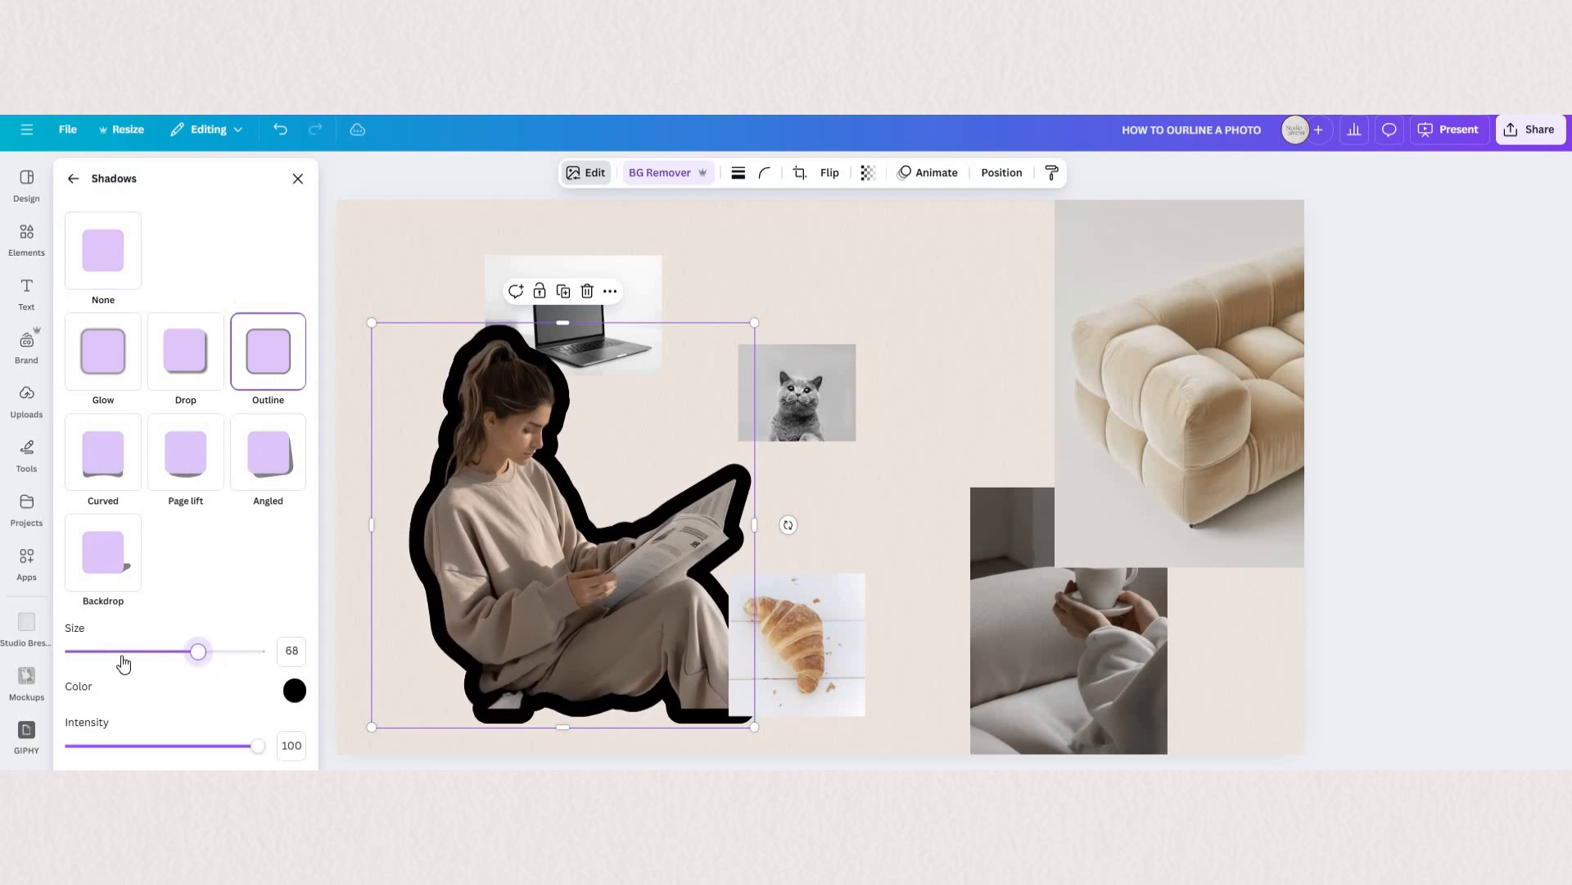
drag(198, 650, 114, 651)
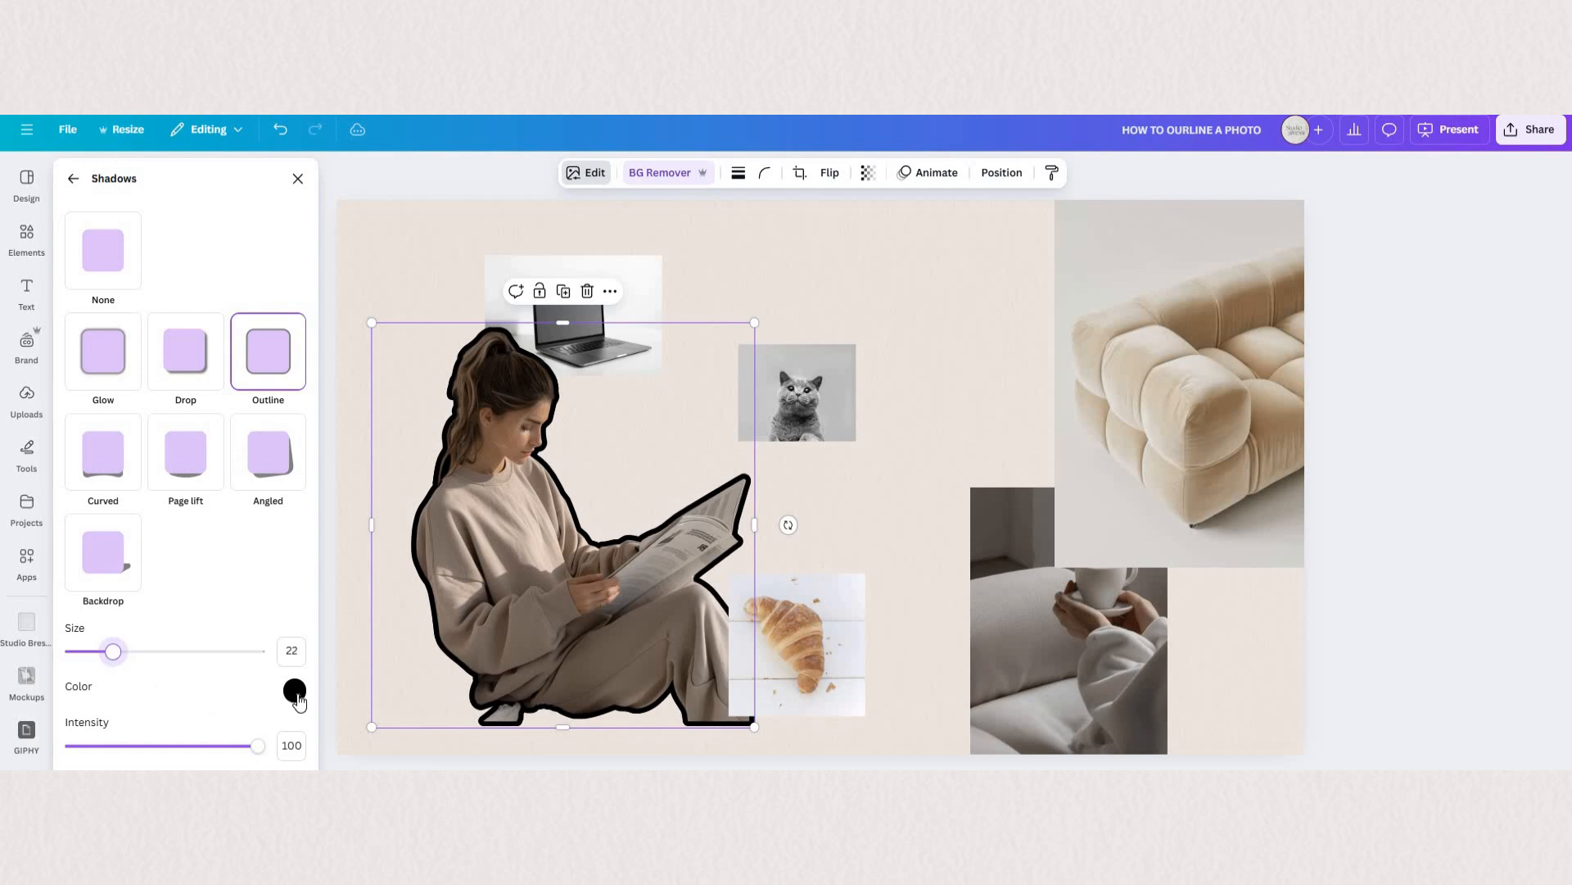
click(293, 691)
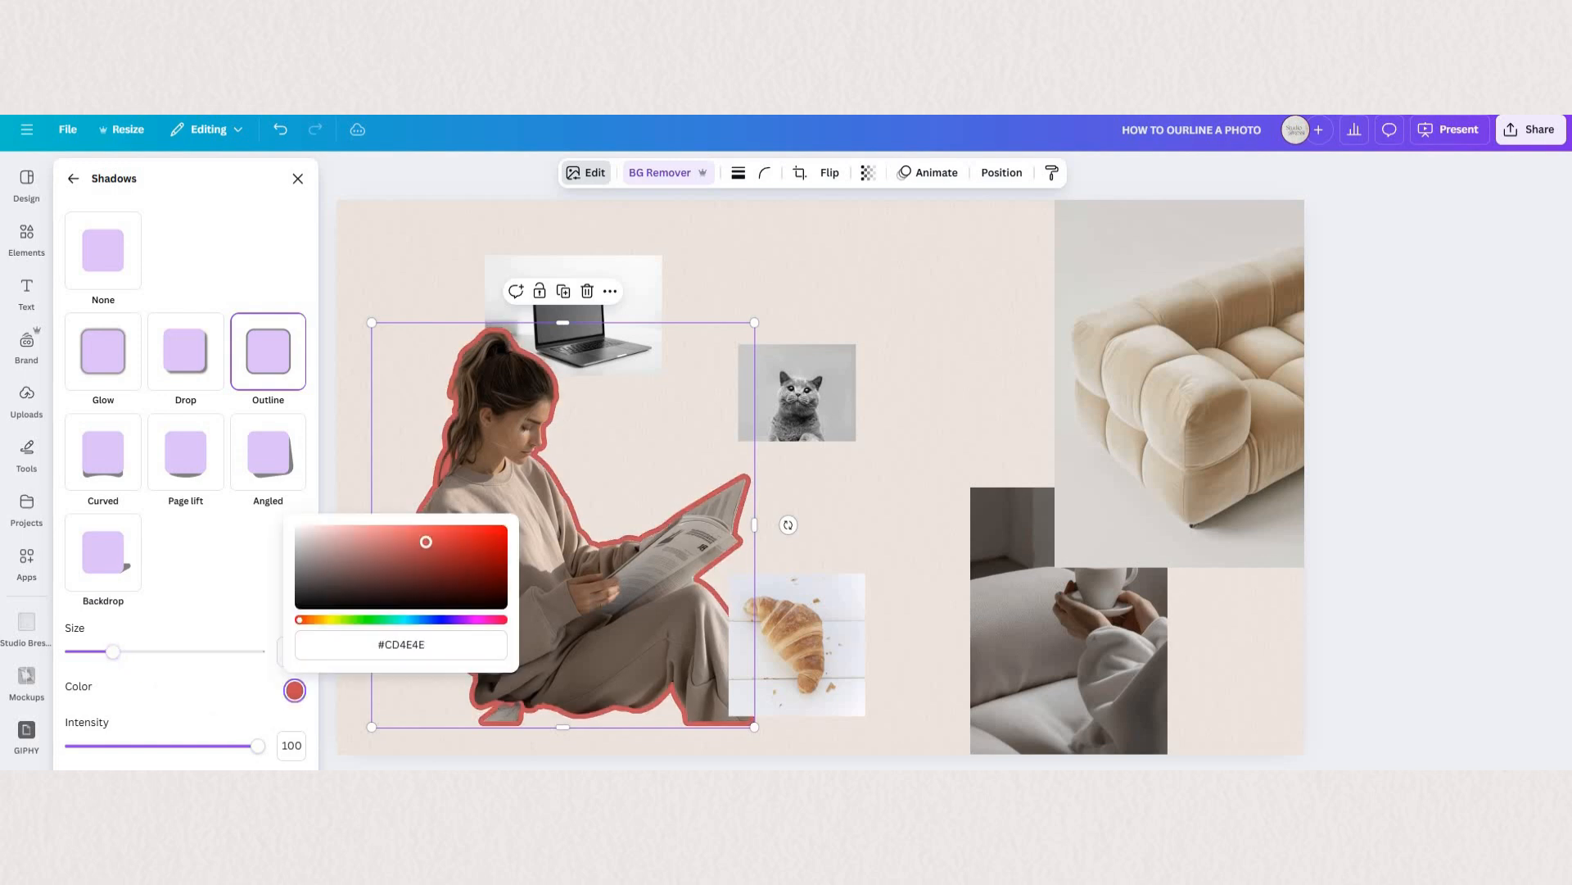